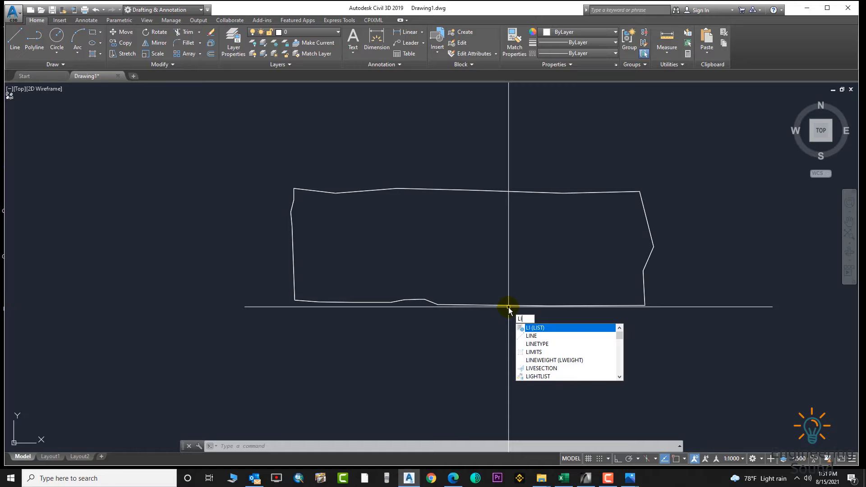
- List the land polyline, then divide its 162460.046 area by 3 in QuickCalc, giving 54153.3487
key("Enter")
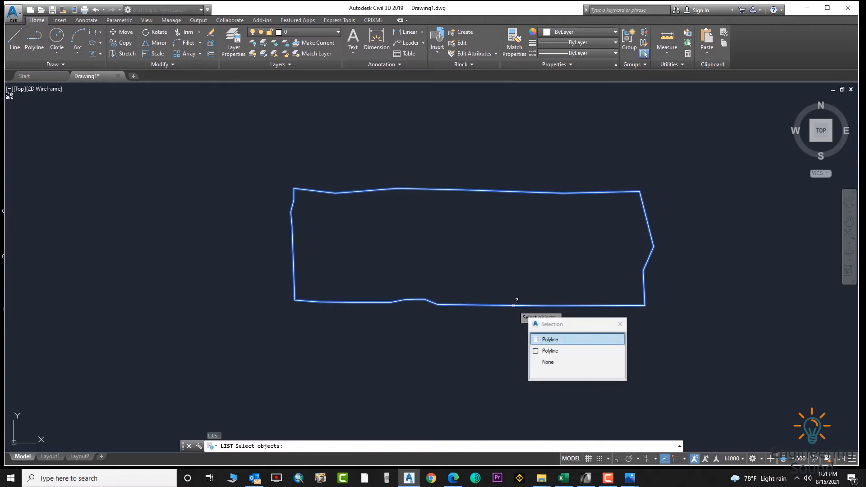
left_click(550, 340)
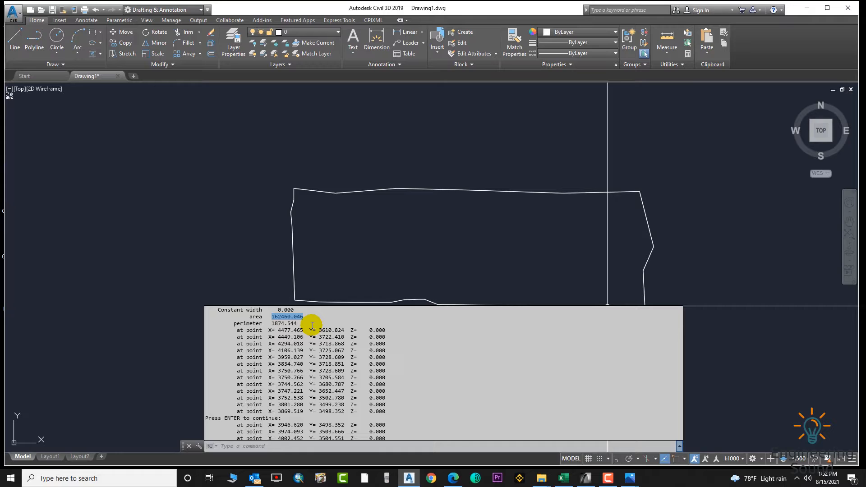
mouse_move(158, 450)
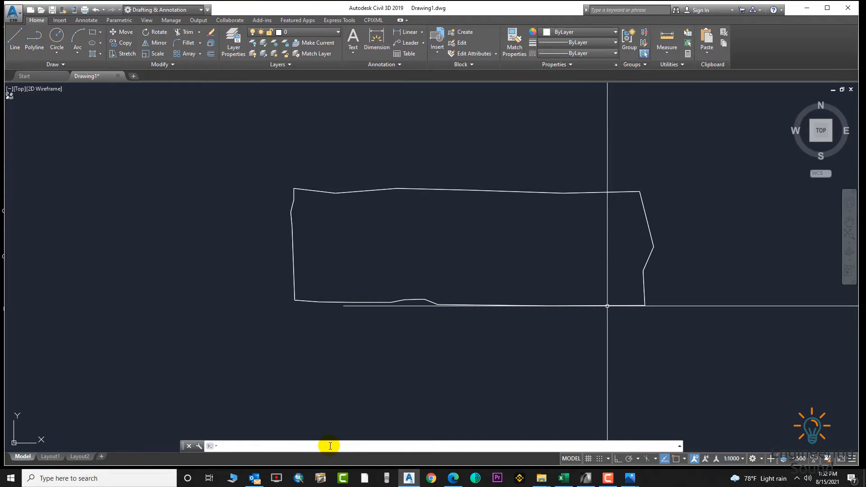
type("qc")
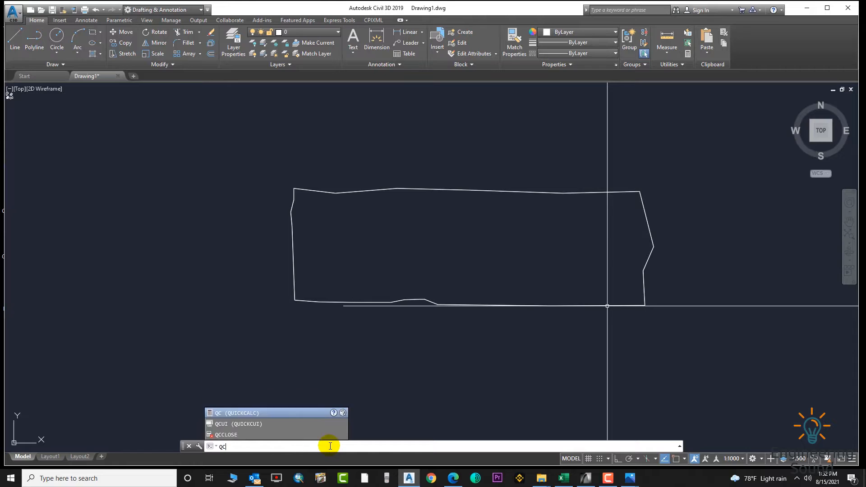
key("Enter")
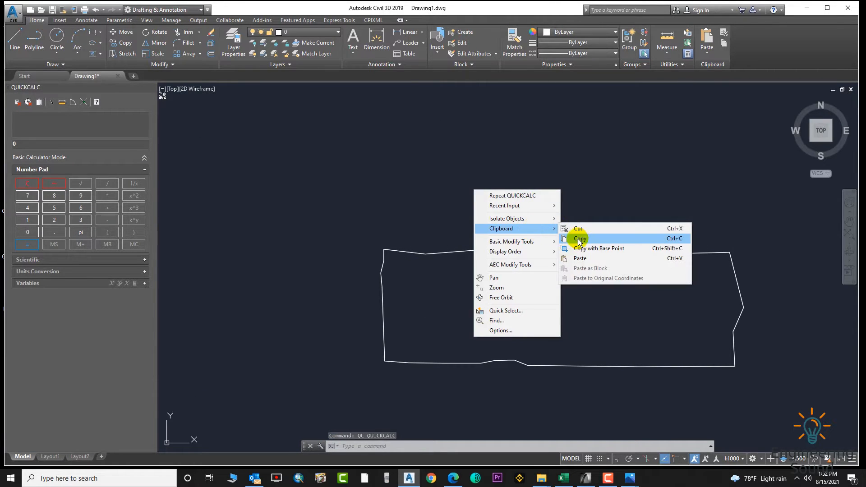
left_click(581, 239)
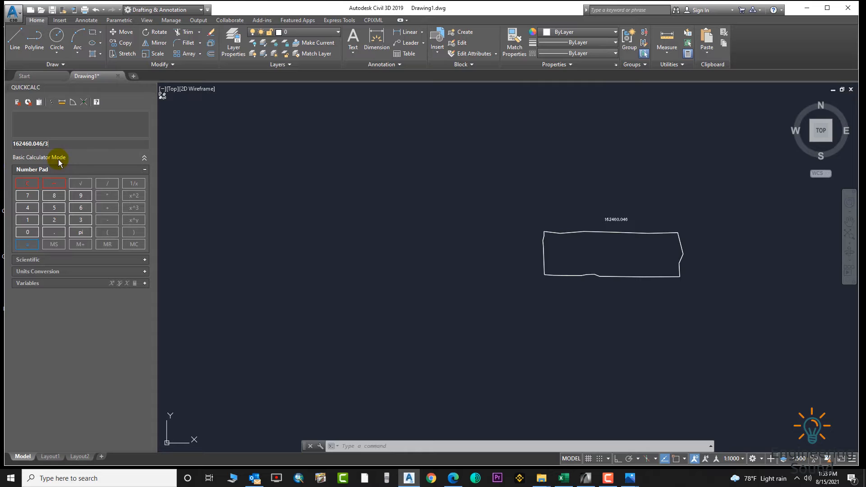
left_click(27, 244)
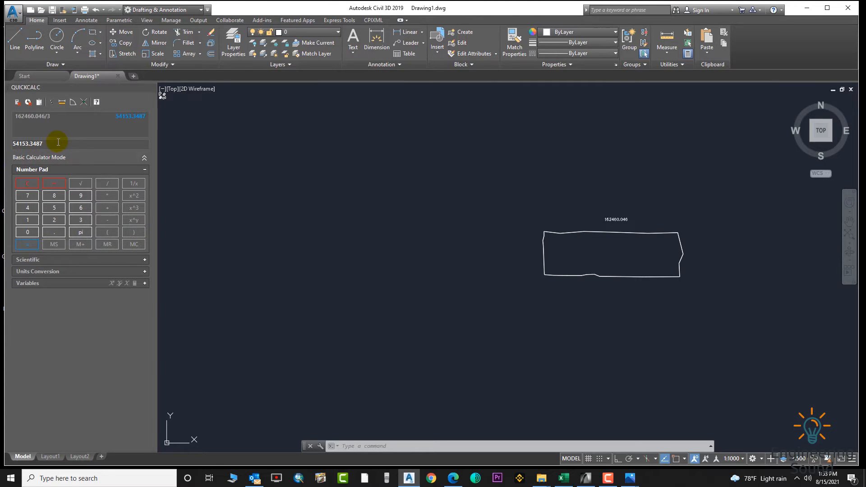
double_click(27, 144)
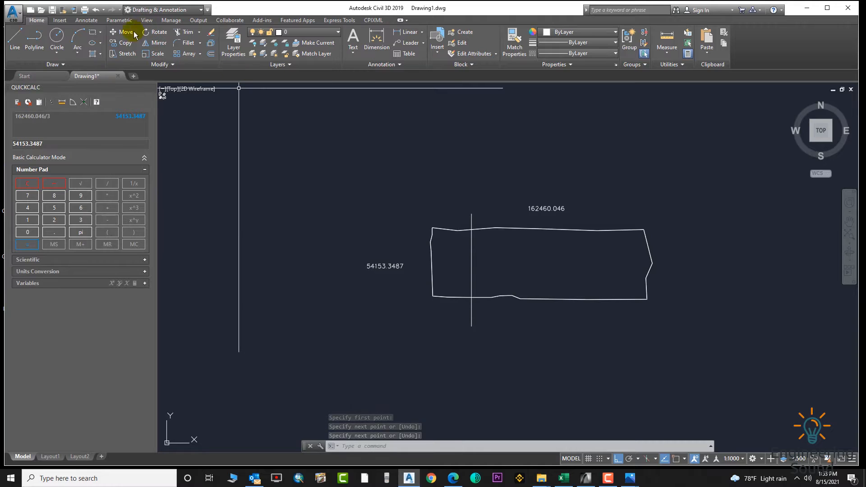
- Load the CD.VLX routine through Load Application, allowing the unsigned file to load once
left_click(172, 20)
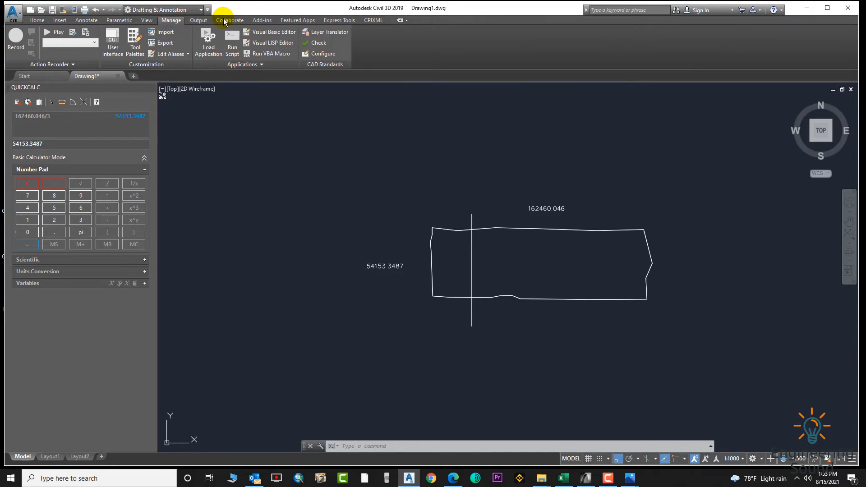
mouse_move(215, 33)
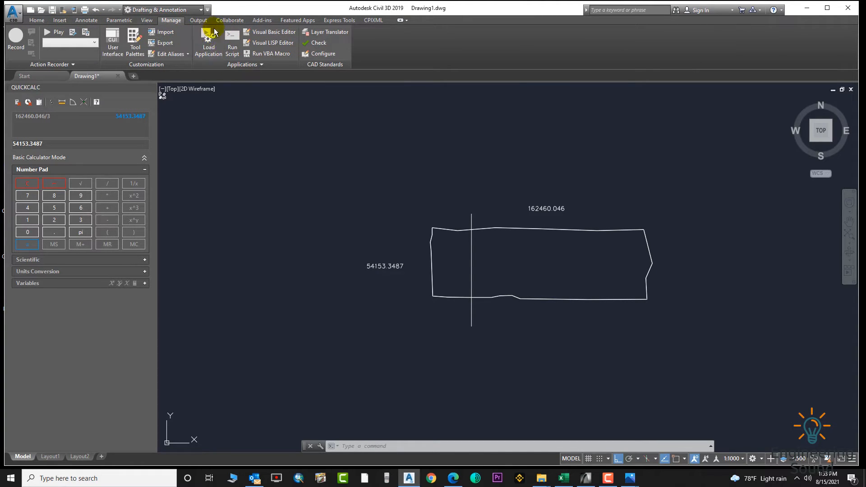
type("AP")
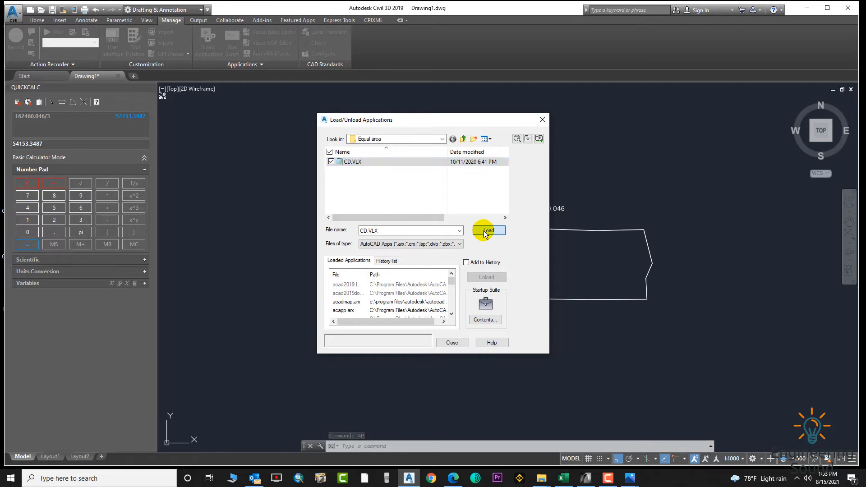
left_click(489, 231)
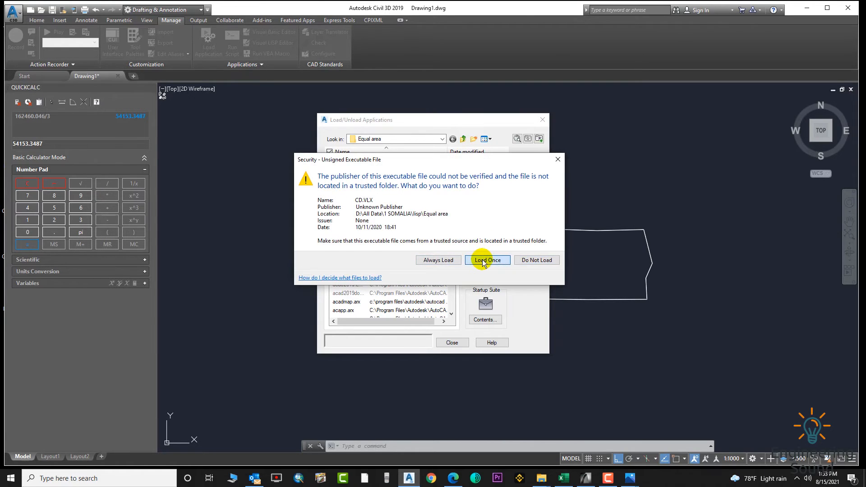
left_click(487, 259)
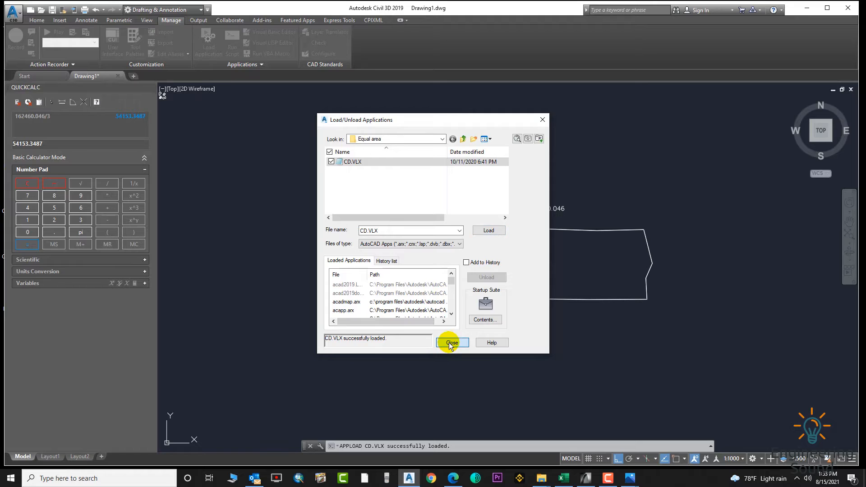
left_click(452, 343)
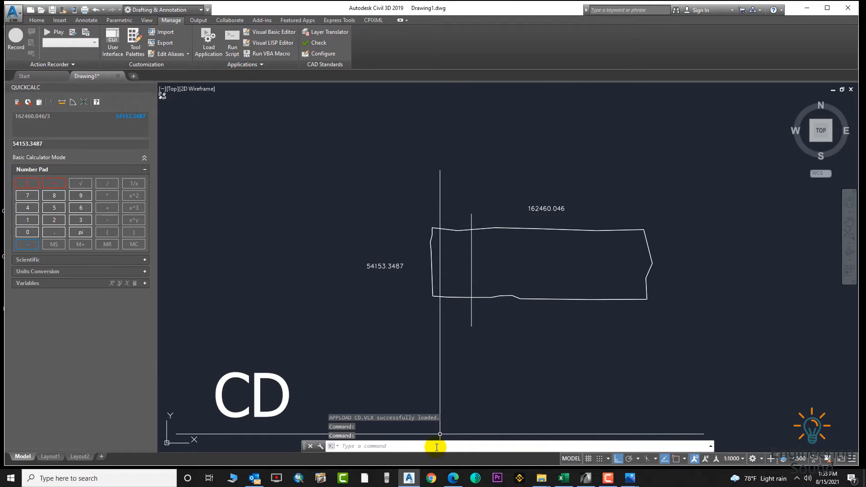
- Run CD on the land polyline with a 54153.3487 target area and parallel line movement
type("cd")
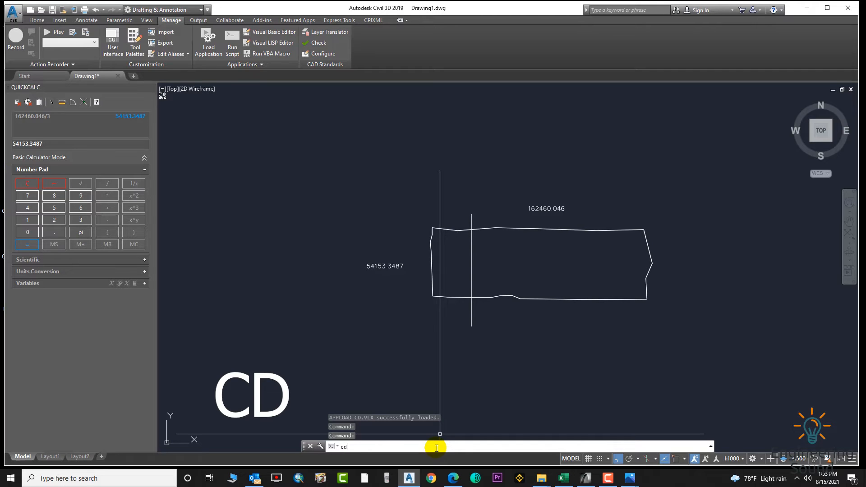
key("Enter")
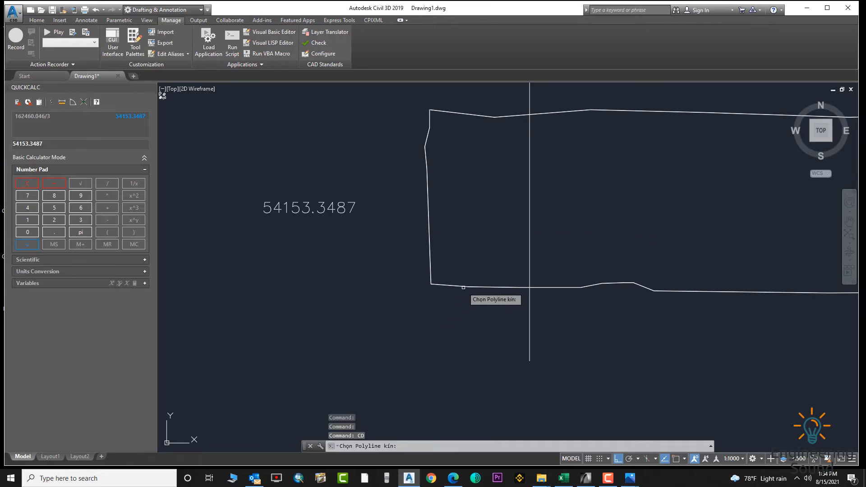
left_click(464, 288)
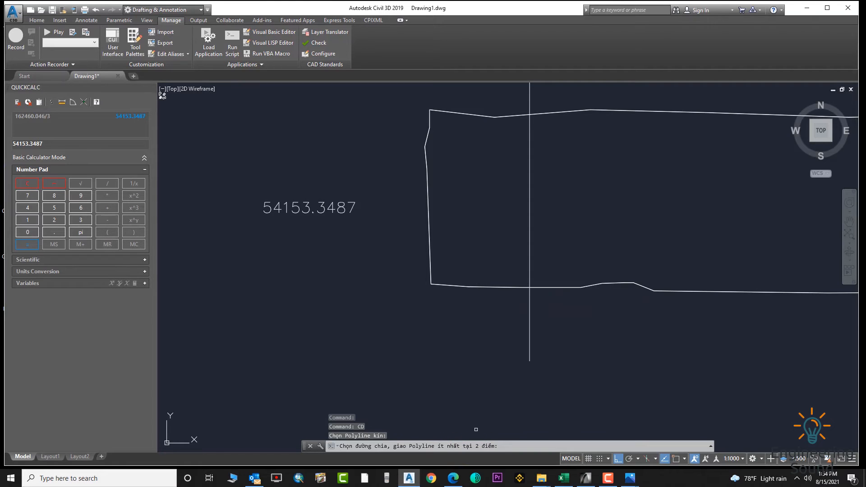
mouse_move(529, 242)
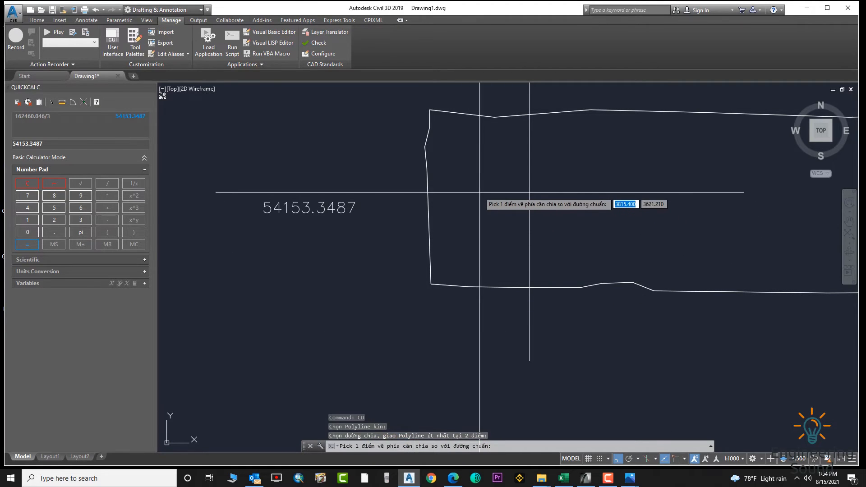
left_click(478, 191)
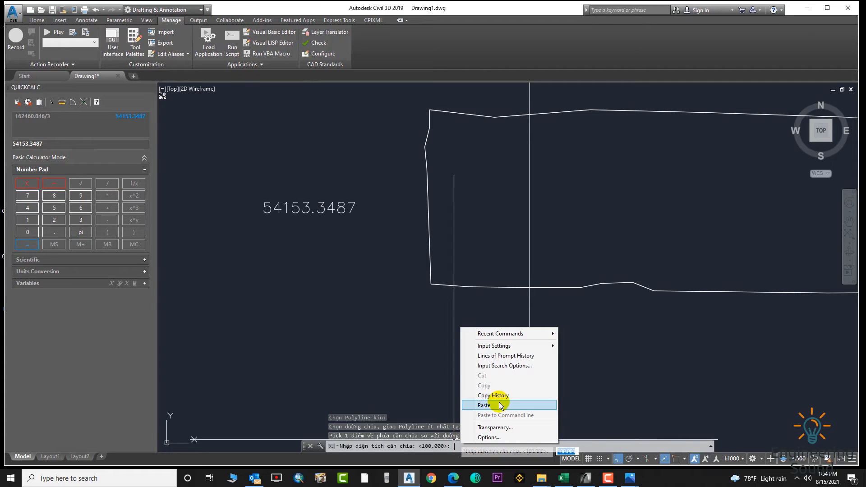
left_click(484, 405)
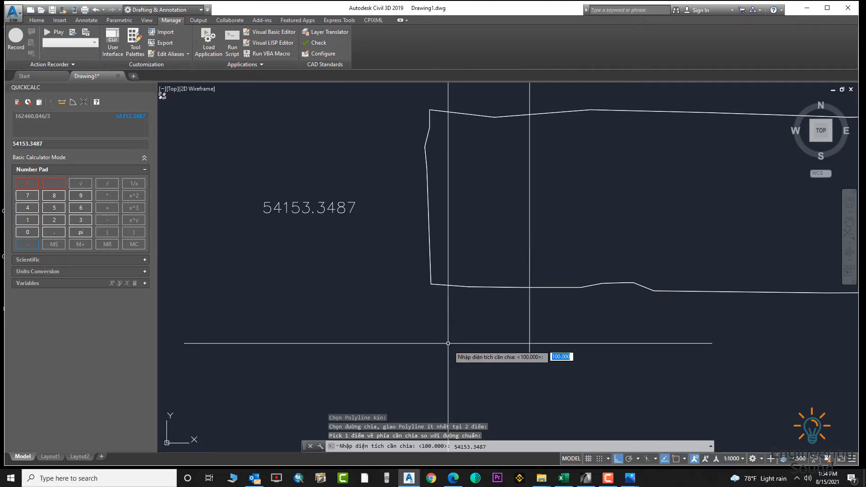
key("Enter")
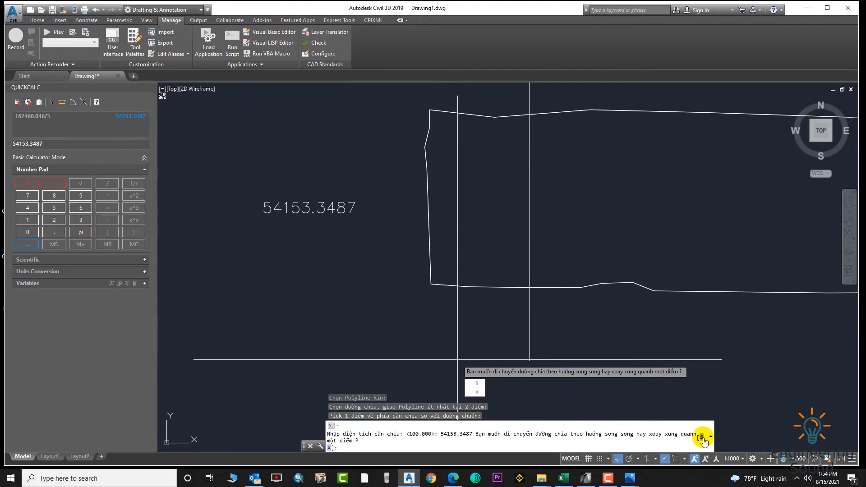
left_click(475, 383)
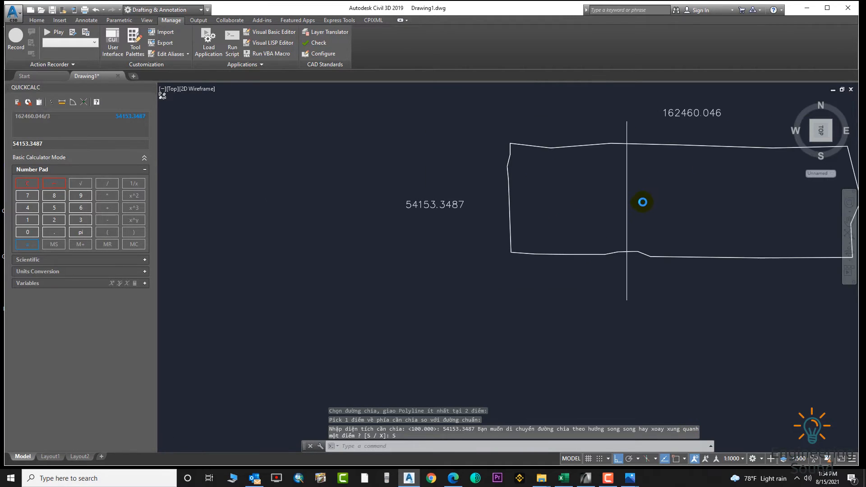
mouse_move(670, 169)
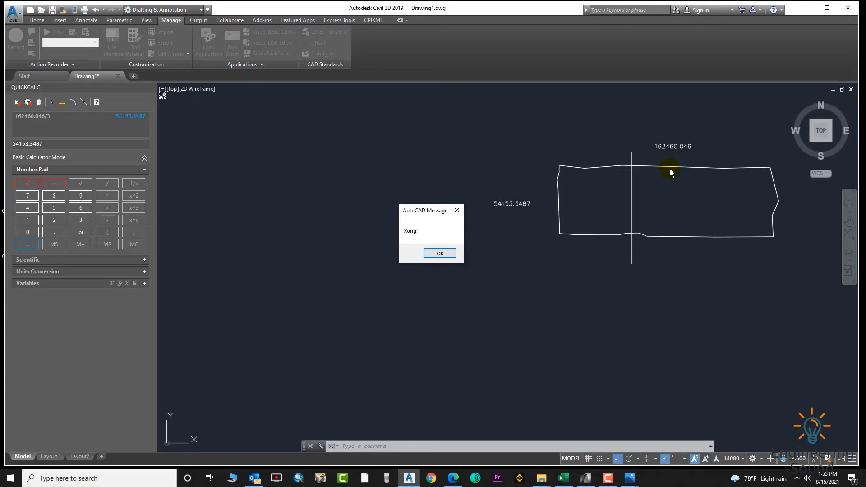
- Copy the first dividing line to a position further right across the parcel
left_click(440, 253)
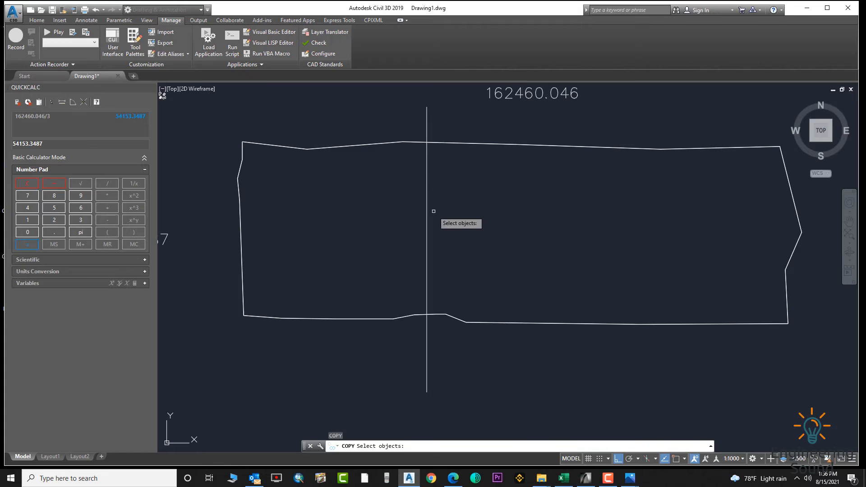
left_click(434, 212)
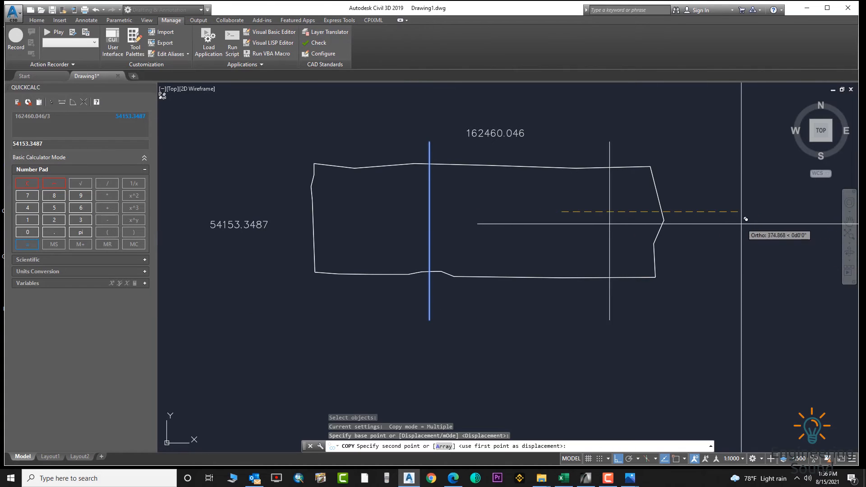
left_click(680, 235)
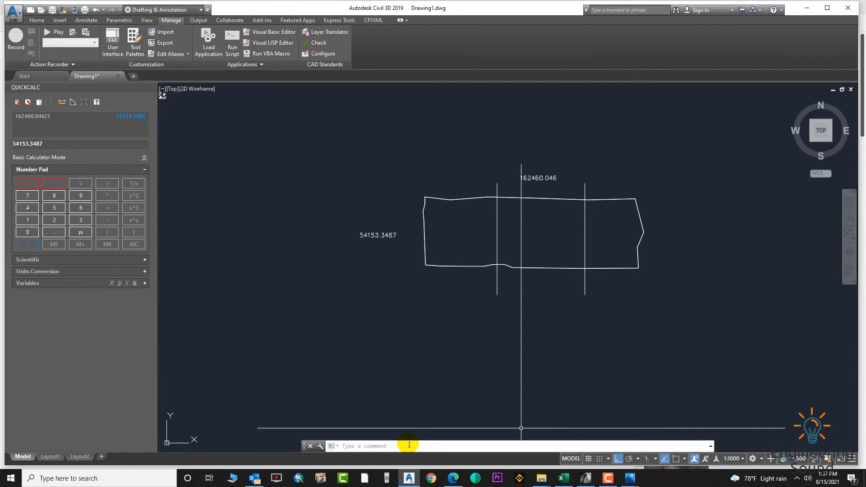
- Rerun CD on the polyline, shifting the copied line so the middle parcel is 54153.349
type("c")
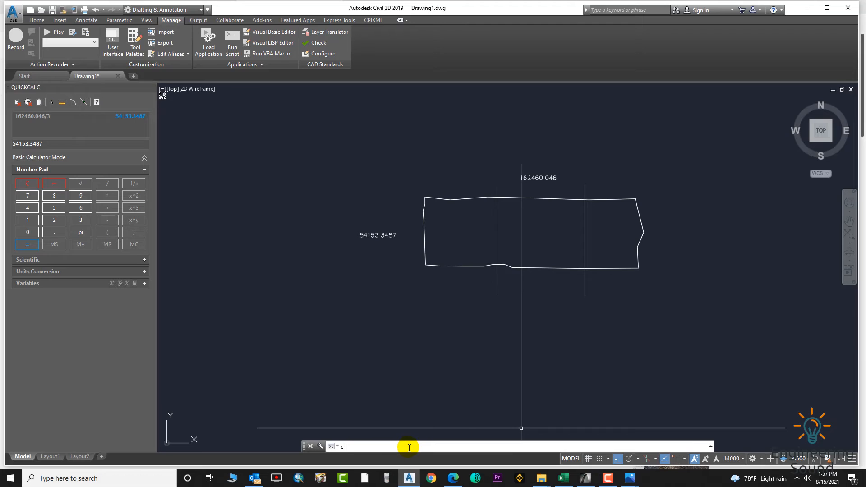
key("Enter")
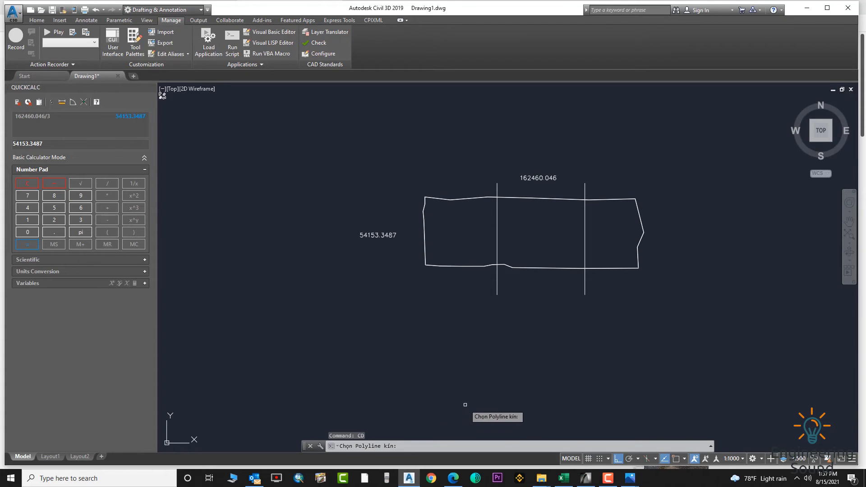
mouse_move(623, 204)
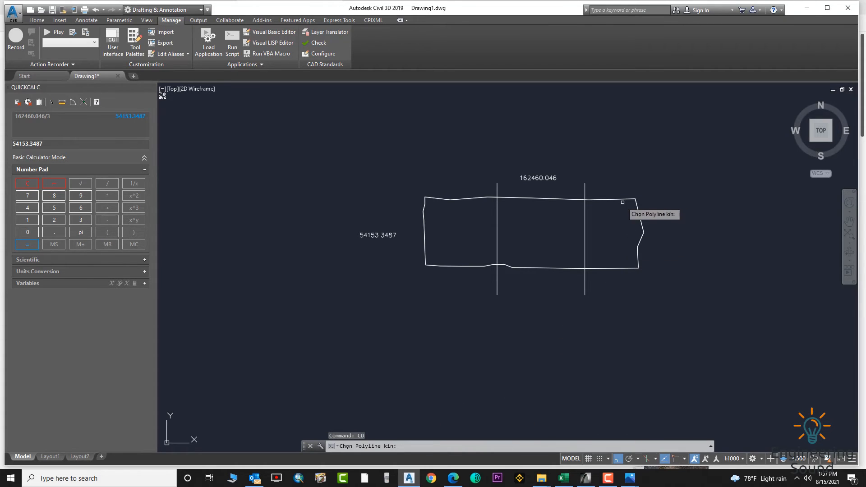
left_click(622, 202)
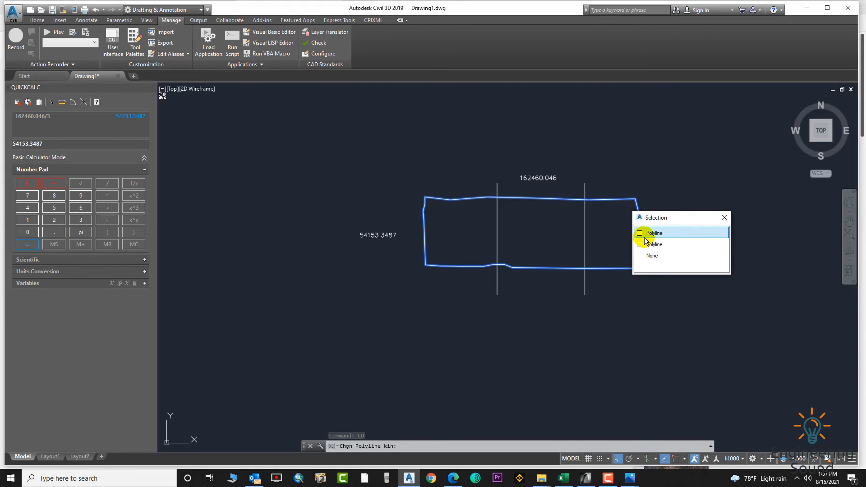
left_click(654, 233)
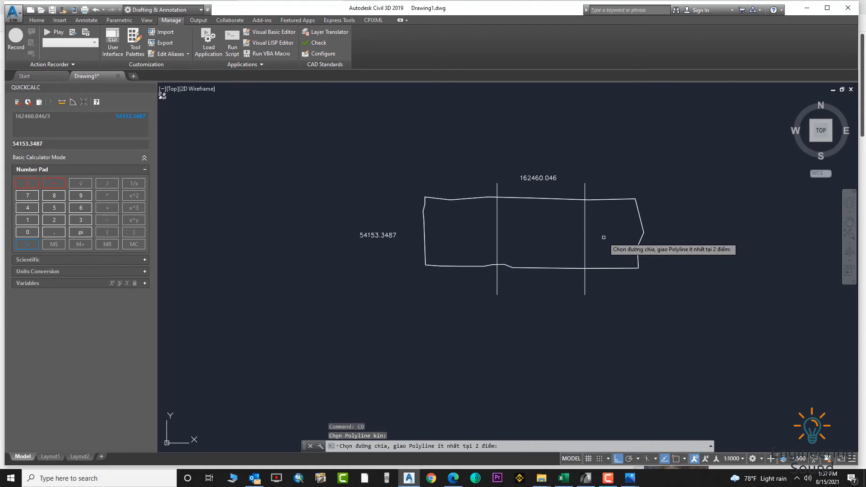
mouse_move(586, 246)
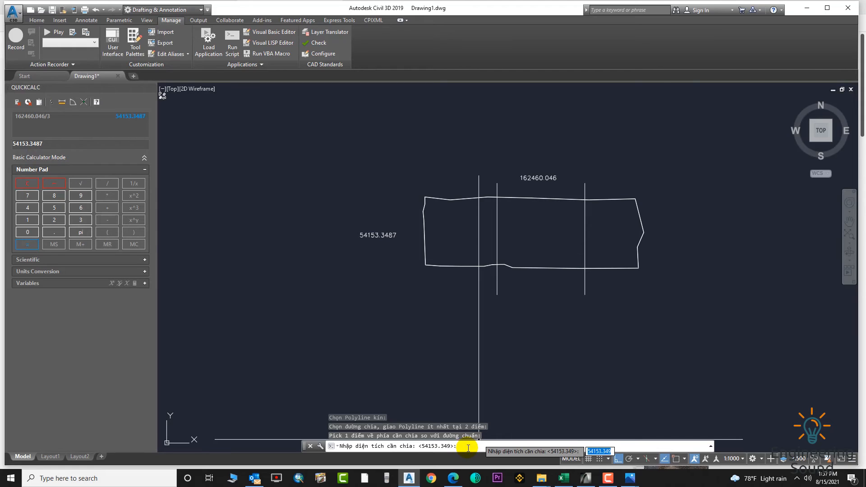
key("Enter")
type("S")
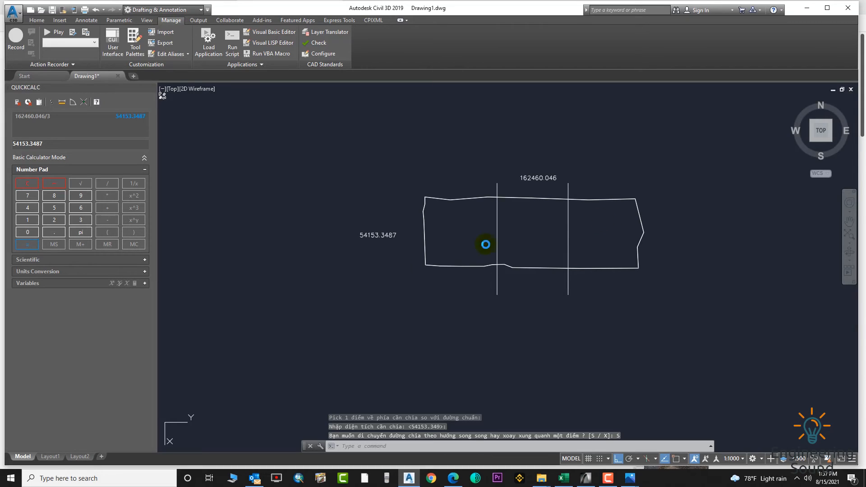
mouse_move(484, 189)
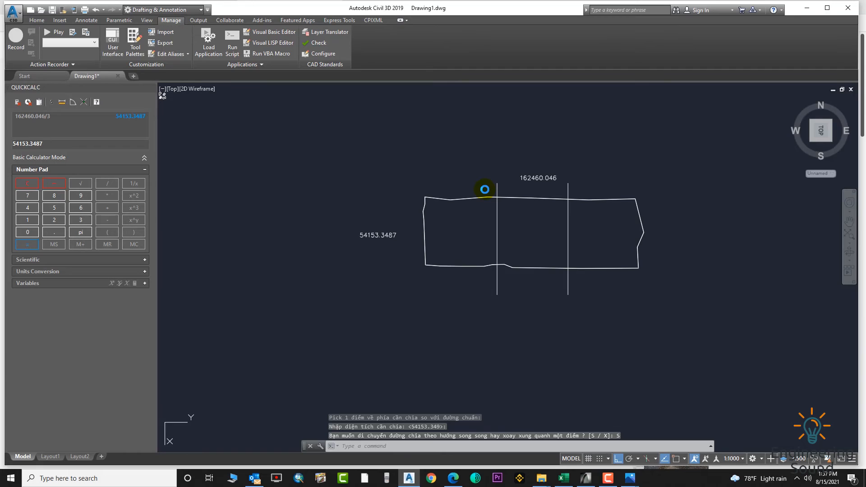
left_click(485, 189)
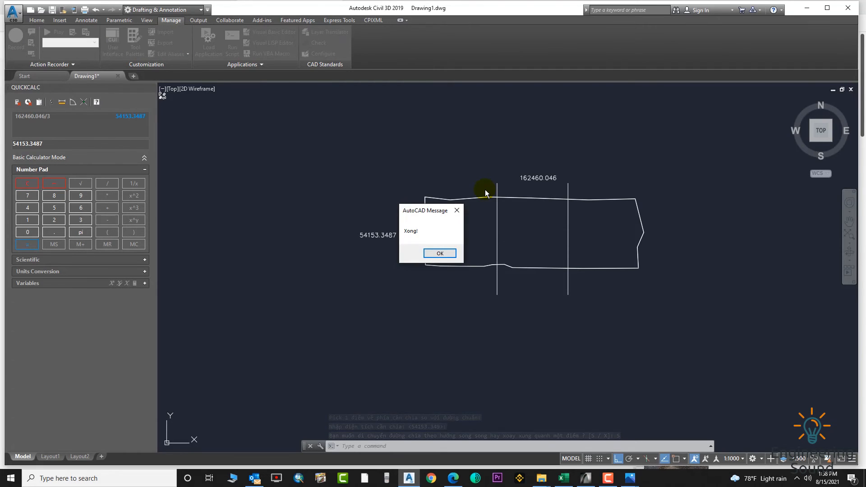
left_click(440, 253)
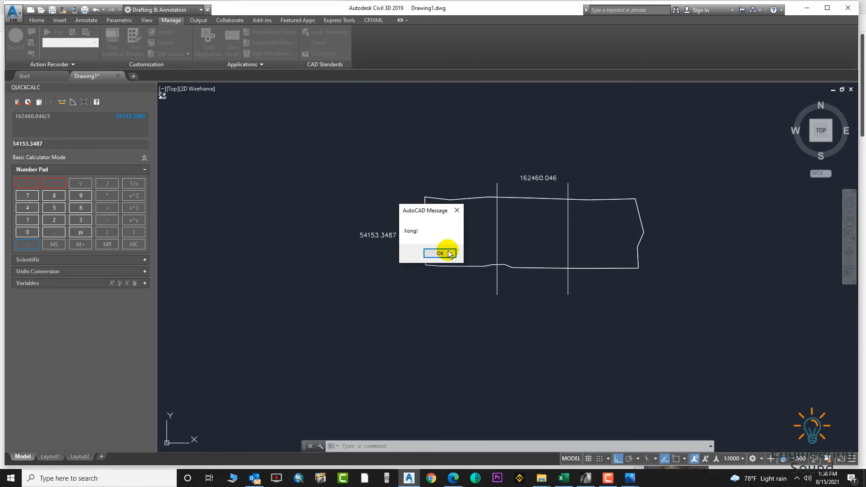
- Trim the dividing lines to the outline and create parcel boundary polylines with Pick Points
left_click(439, 254)
type("BO")
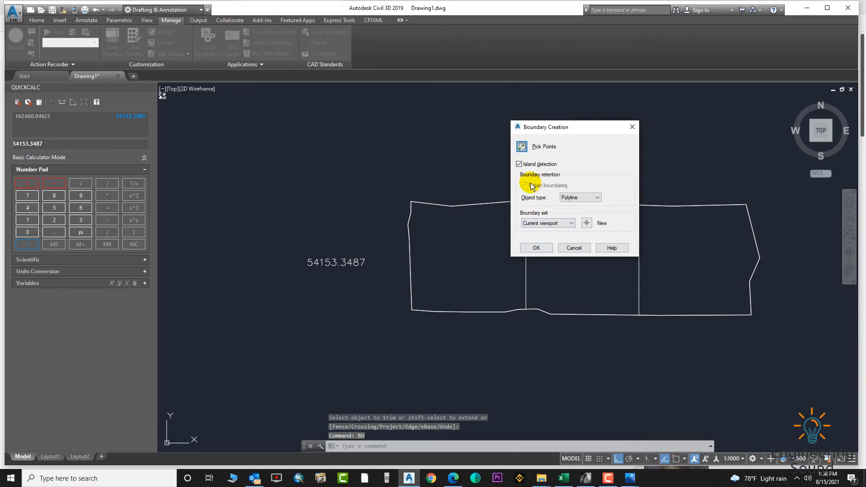
left_click(521, 146)
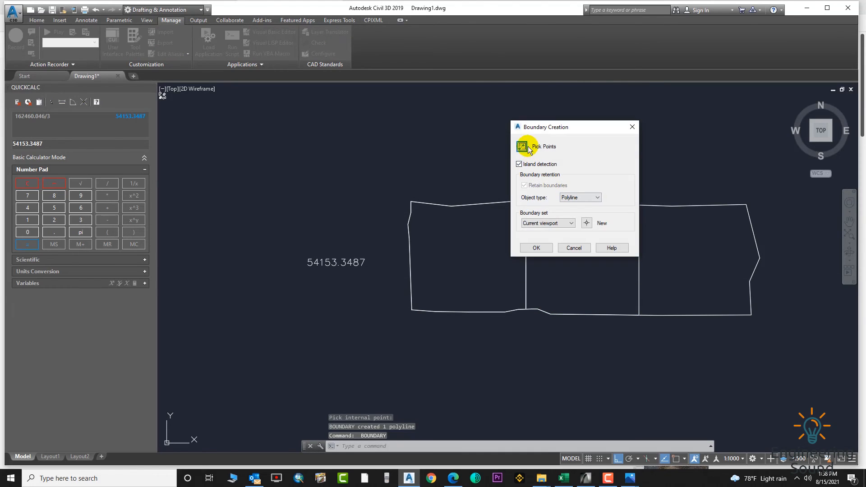
mouse_move(574, 248)
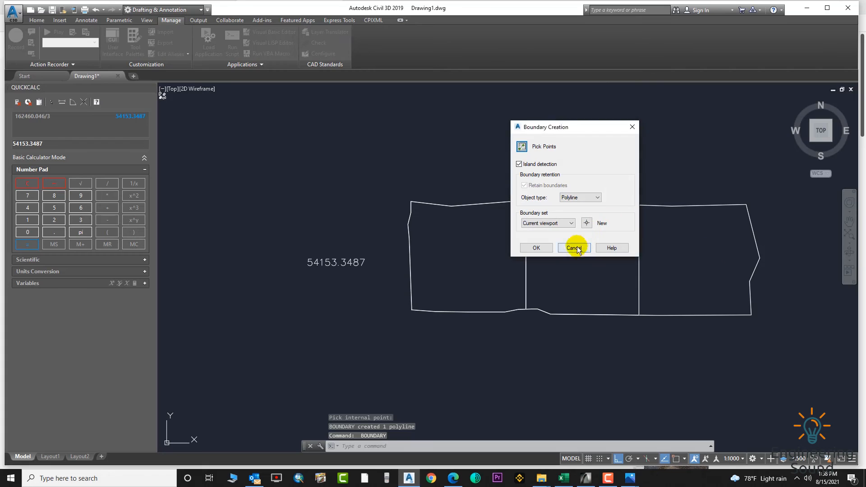
left_click(574, 248)
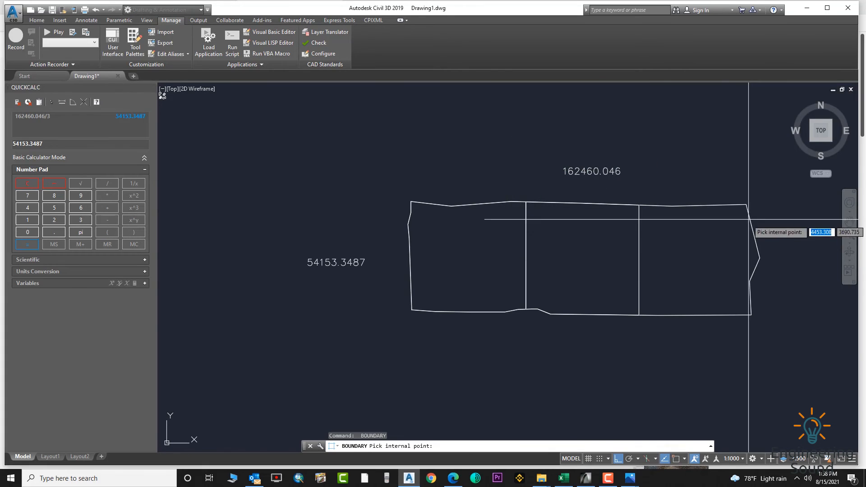
left_click(694, 256)
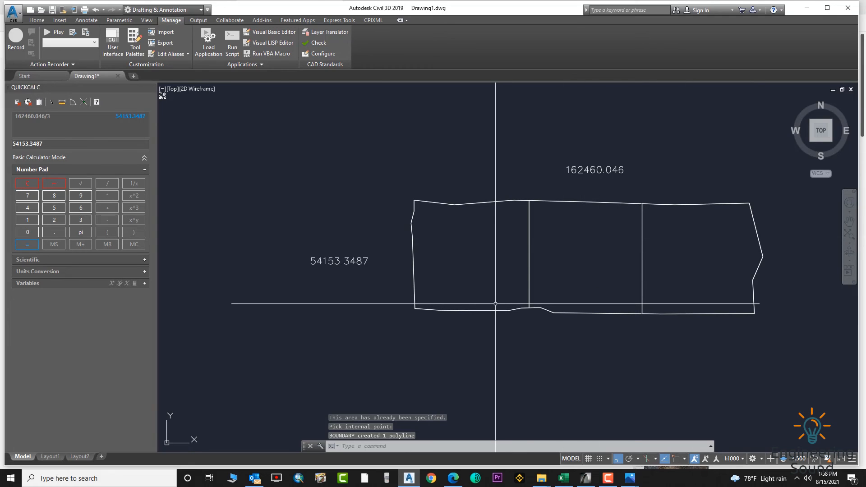
- List the left and right parcel polylines; the right shows area 54153.349, perimeter 925.023
type("LIST Select objects:")
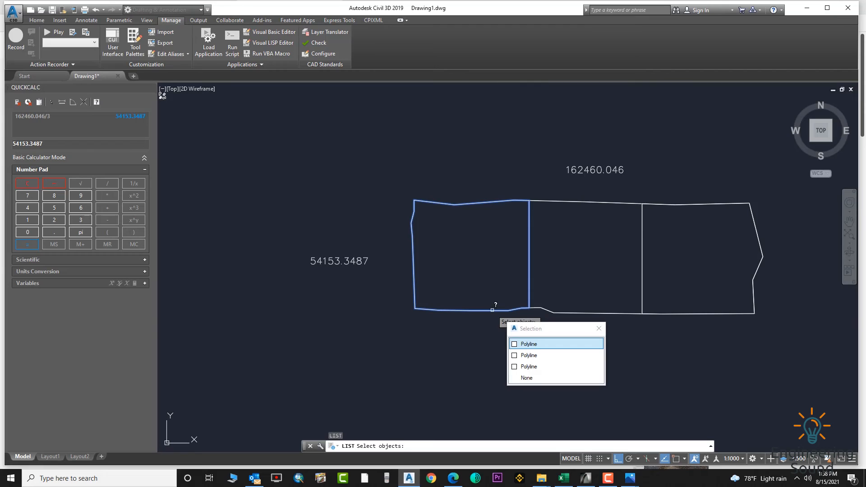
left_click(529, 344)
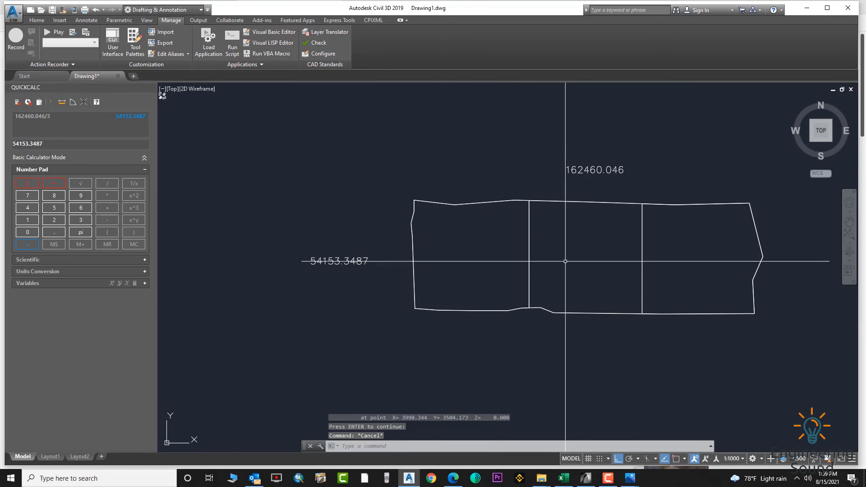
left_click(584, 314)
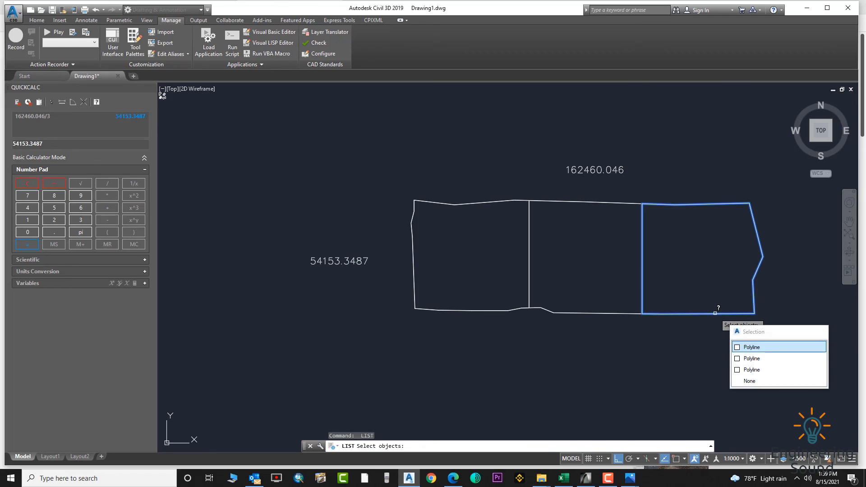
left_click(752, 347)
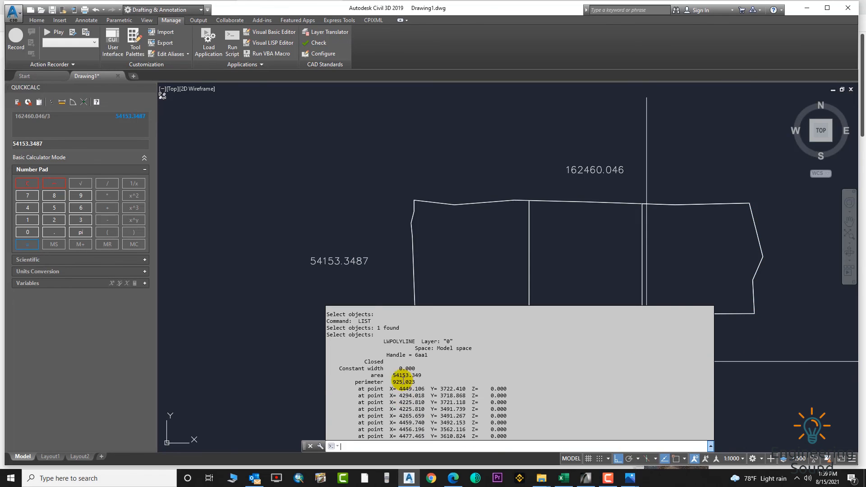